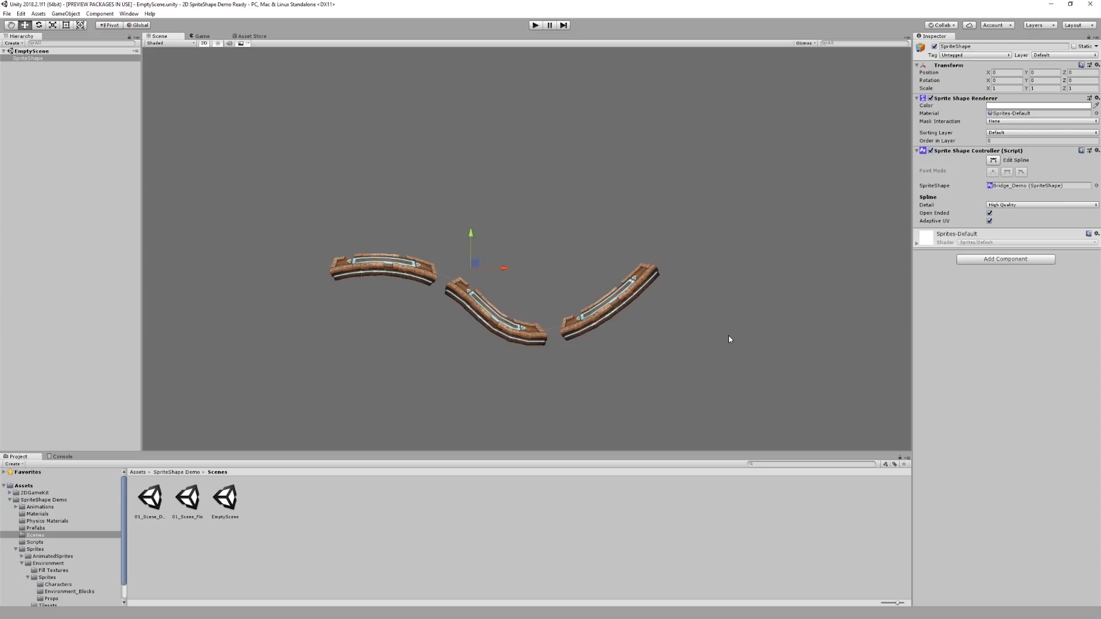
{"action": "mouse_move", "coordinate": [683, 335]}
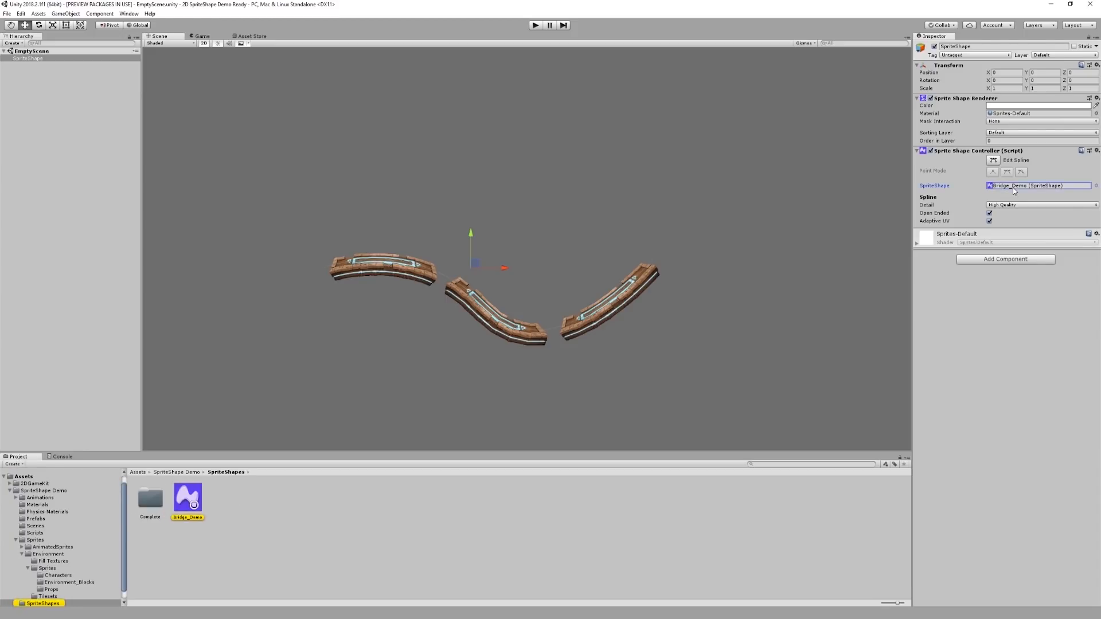
Trace the bridge sprite shape back to the Bridge_Demo texture in Environment_Blocks
{"action": "left_click", "coordinate": [187, 495]}
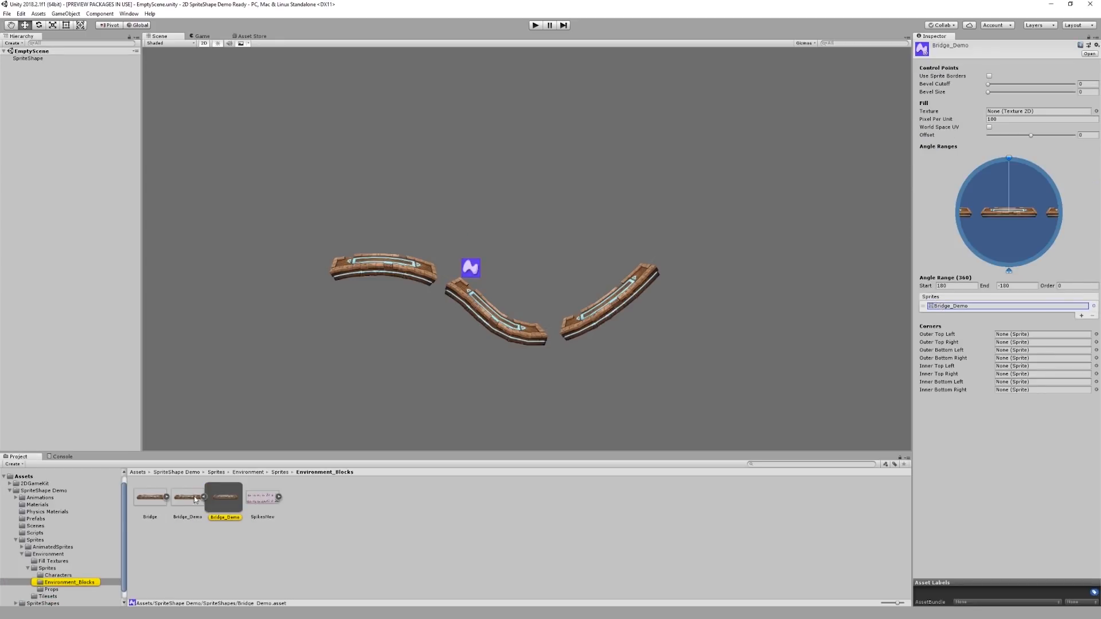
{"action": "left_click", "coordinate": [186, 496]}
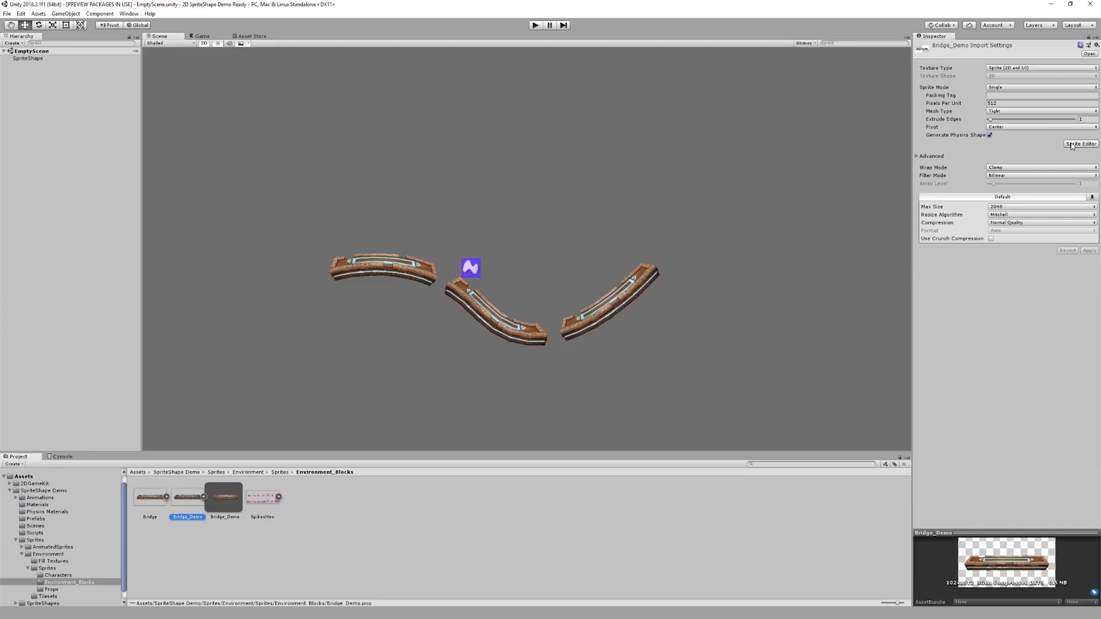
Open the Bridge_Demo texture in the Sprite Editor
{"action": "left_click", "coordinate": [1081, 144]}
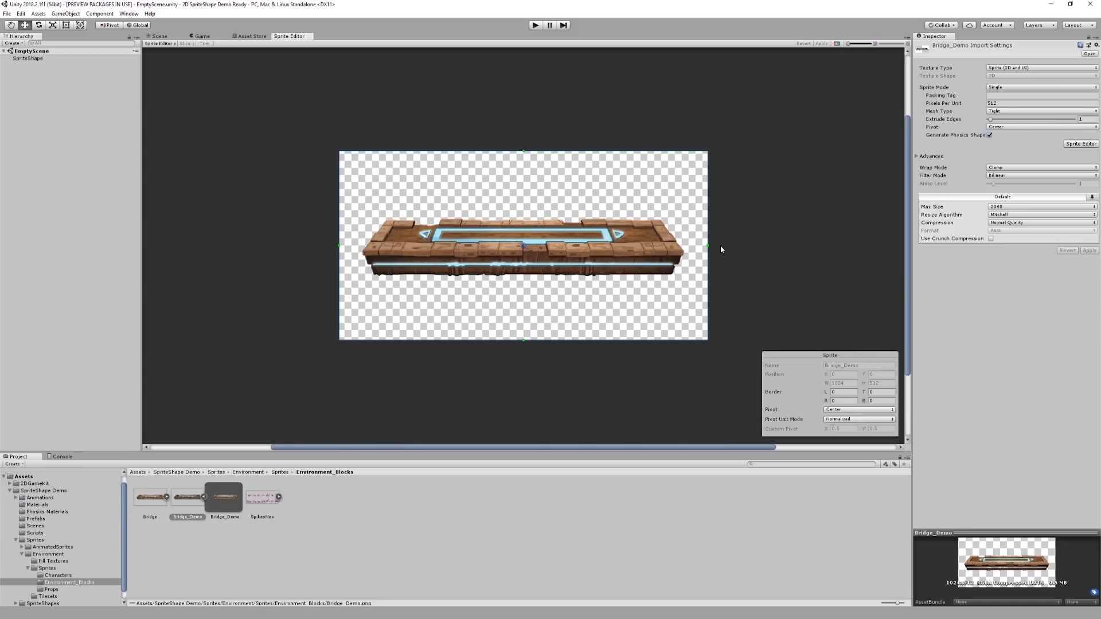
{"action": "mouse_move", "coordinate": [717, 250]}
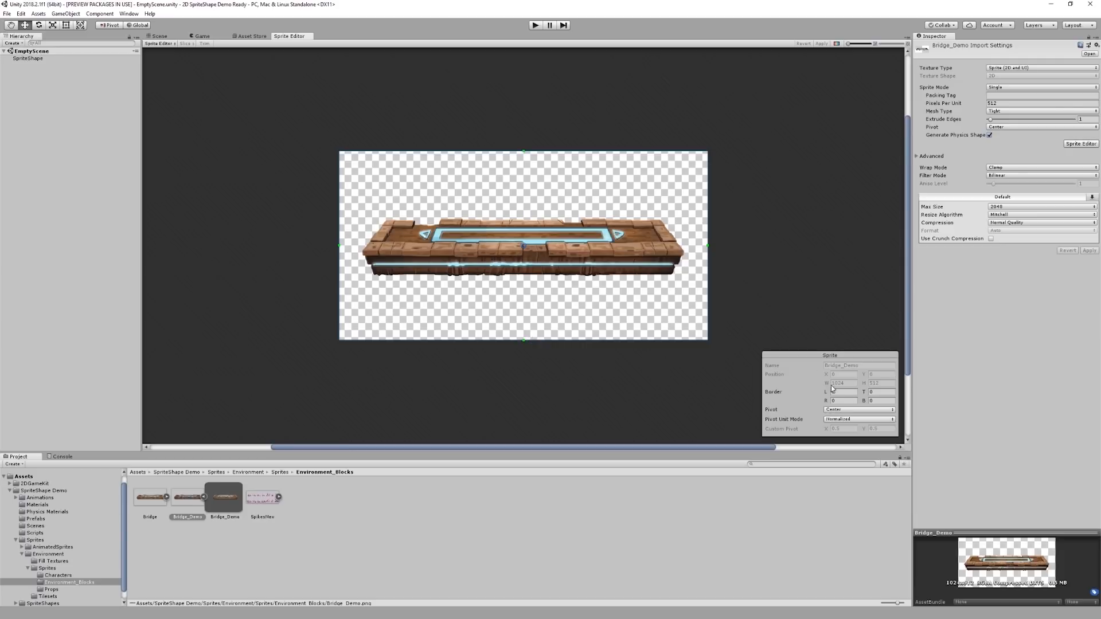
{"action": "mouse_move", "coordinate": [711, 250]}
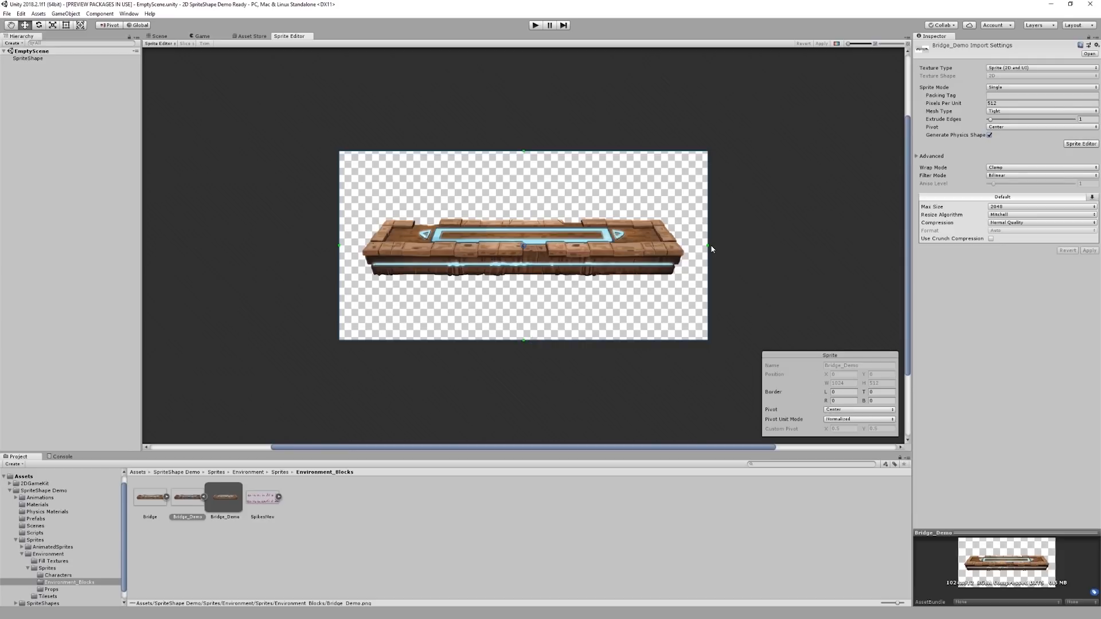
Drag the border handles so Border L and R both read 210
{"action": "left_click_drag", "start_coordinate": [708, 250], "coordinate": [670, 246]}
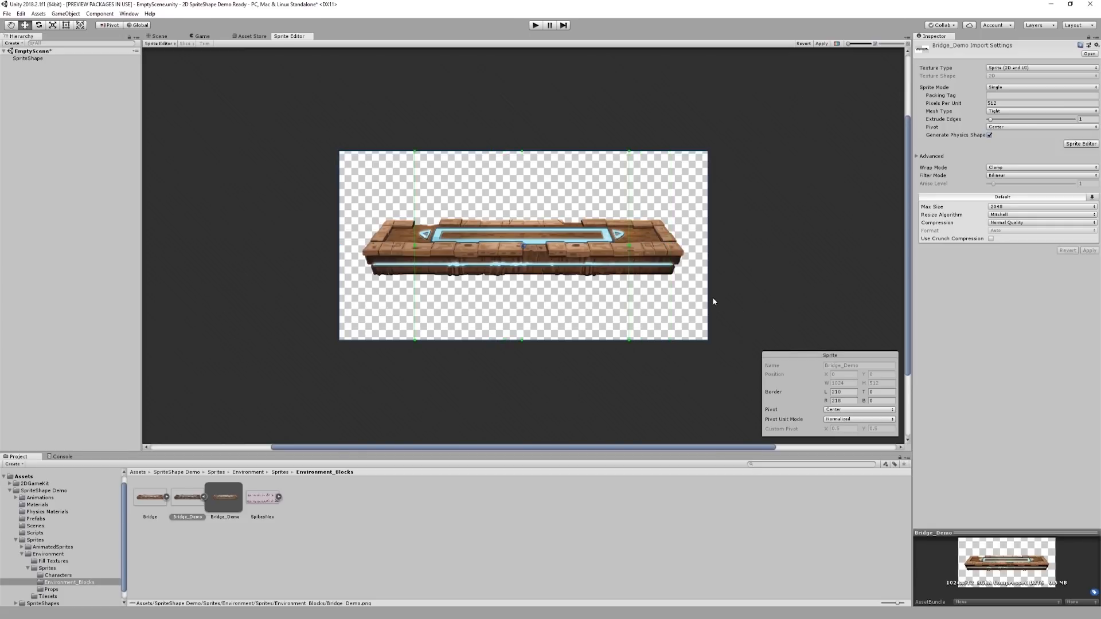
{"action": "mouse_move", "coordinate": [700, 300]}
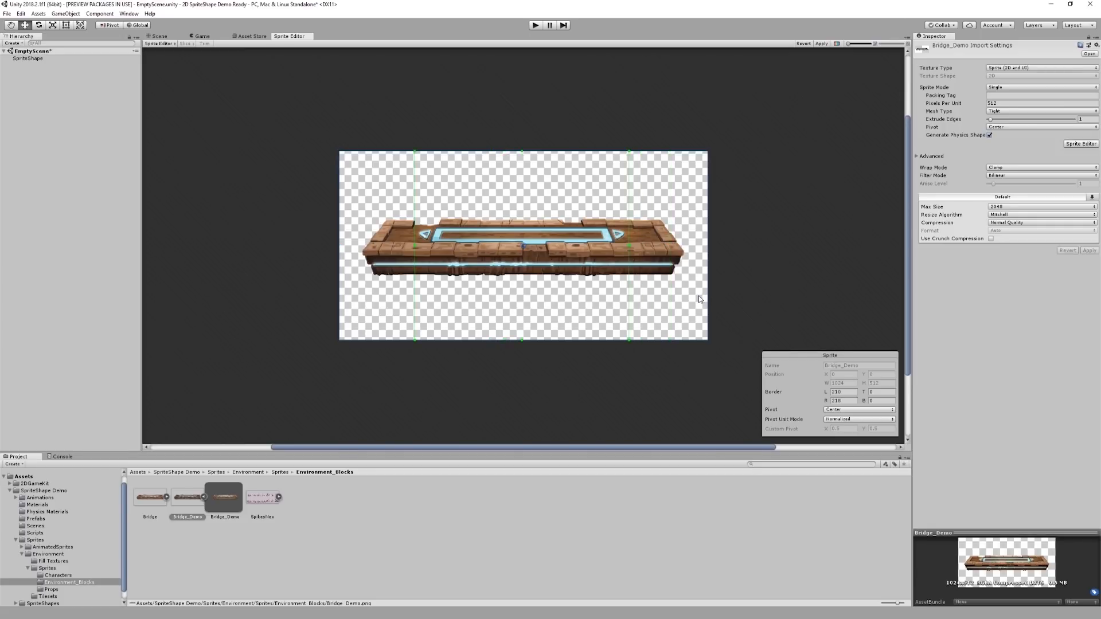
{"action": "mouse_move", "coordinate": [526, 298]}
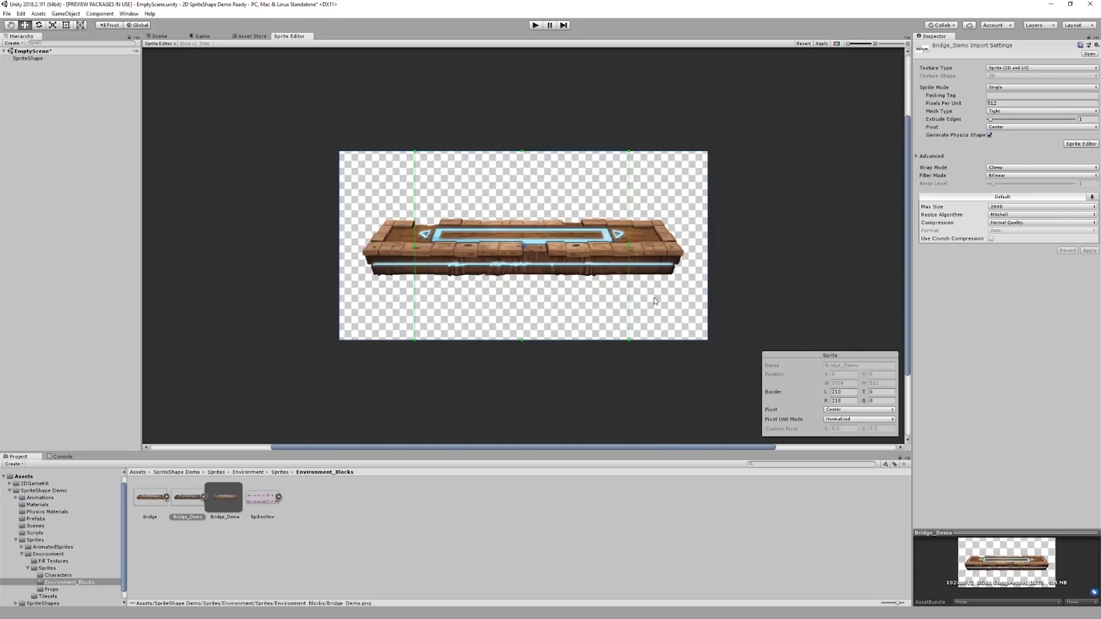
{"action": "mouse_move", "coordinate": [447, 200]}
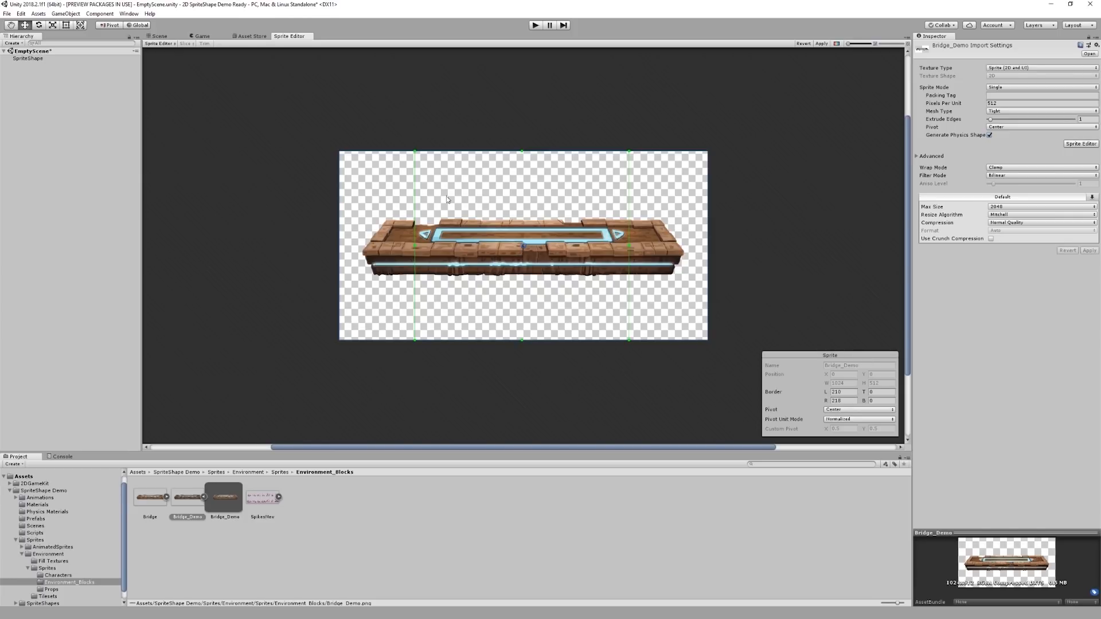
{"action": "mouse_move", "coordinate": [572, 195]}
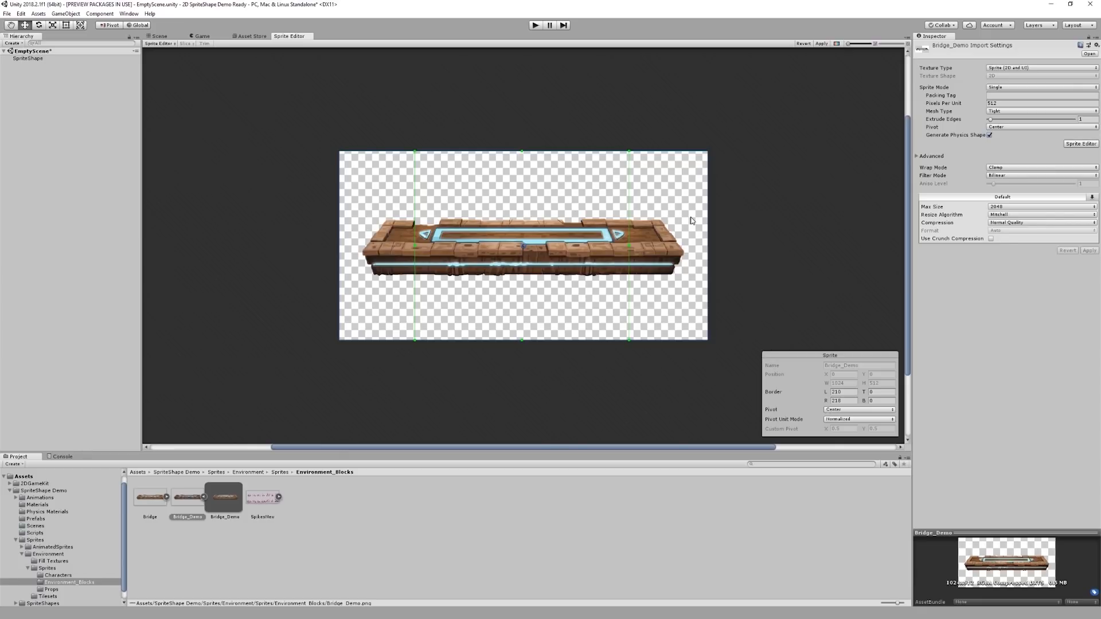
{"action": "mouse_move", "coordinate": [669, 275]}
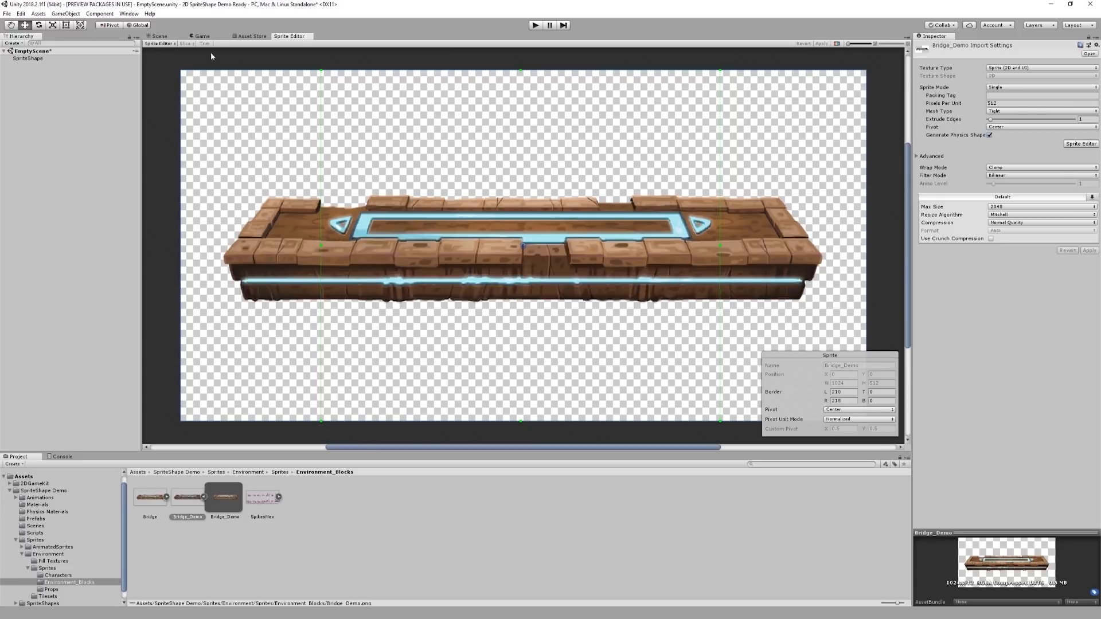
Enable Use Sprite Borders on the Bridge_Demo Sprite Shape asset, viewed in the Scene
{"action": "left_click", "coordinate": [159, 35]}
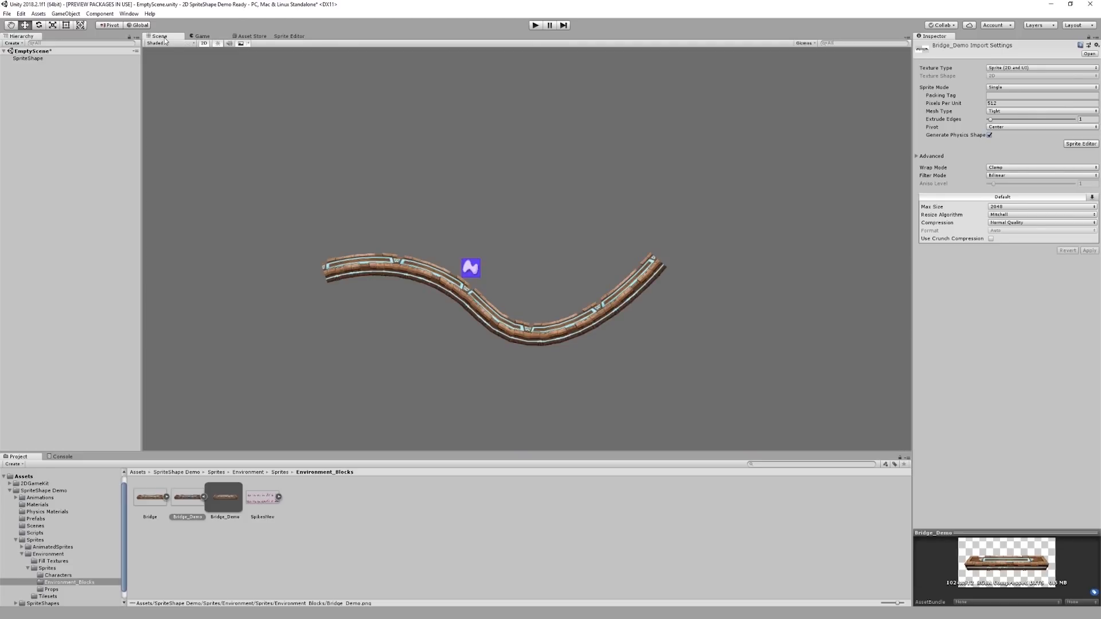
{"action": "mouse_move", "coordinate": [644, 314]}
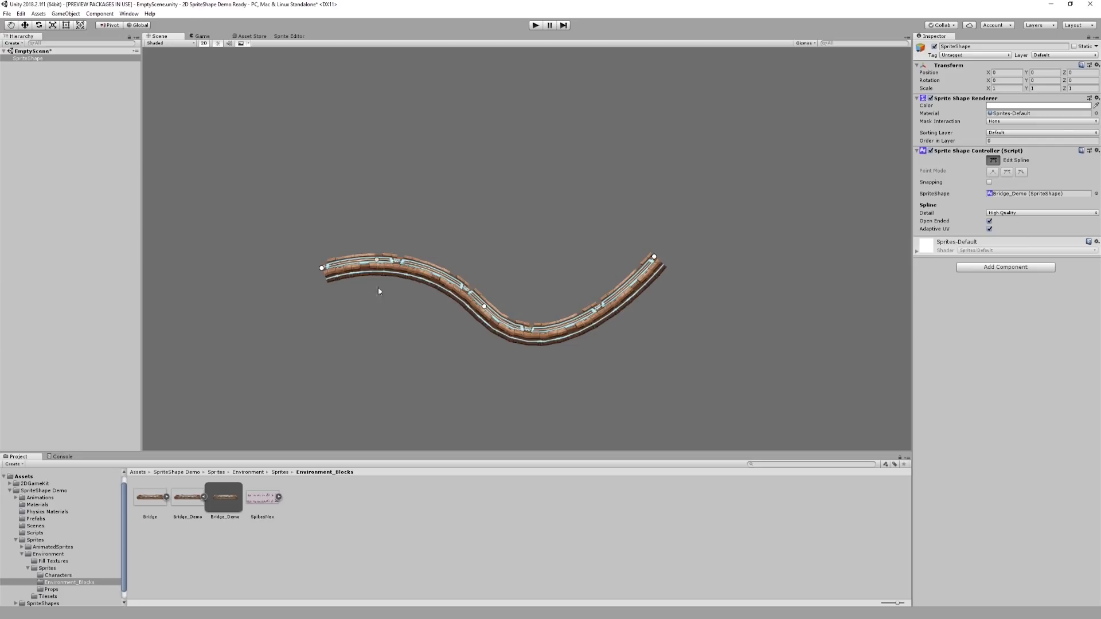
{"action": "mouse_move", "coordinate": [707, 232]}
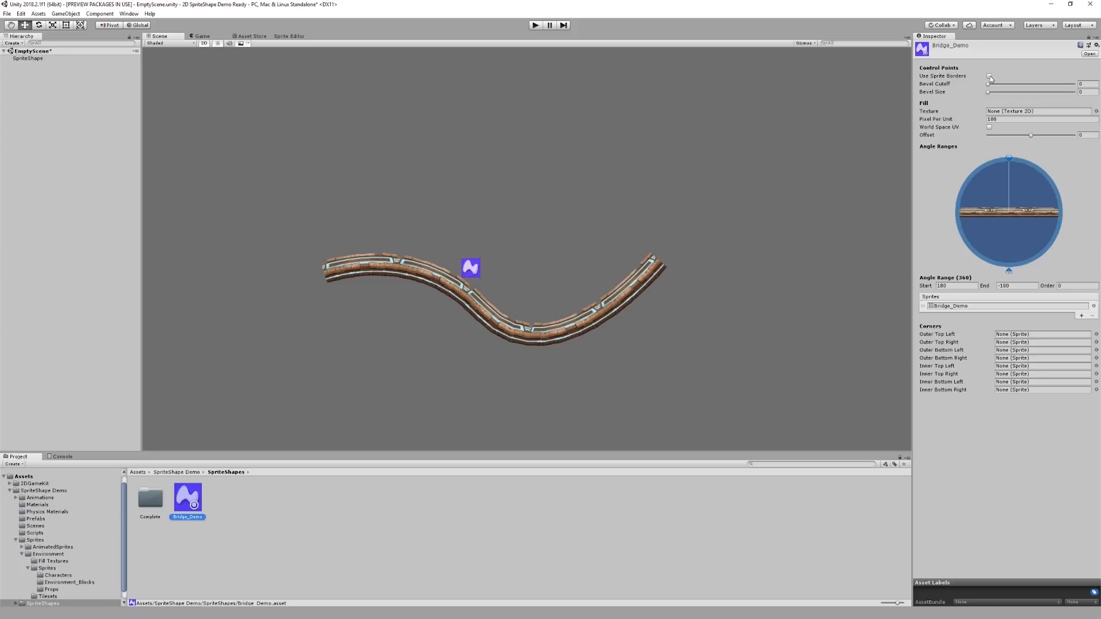
{"action": "left_click", "coordinate": [990, 76]}
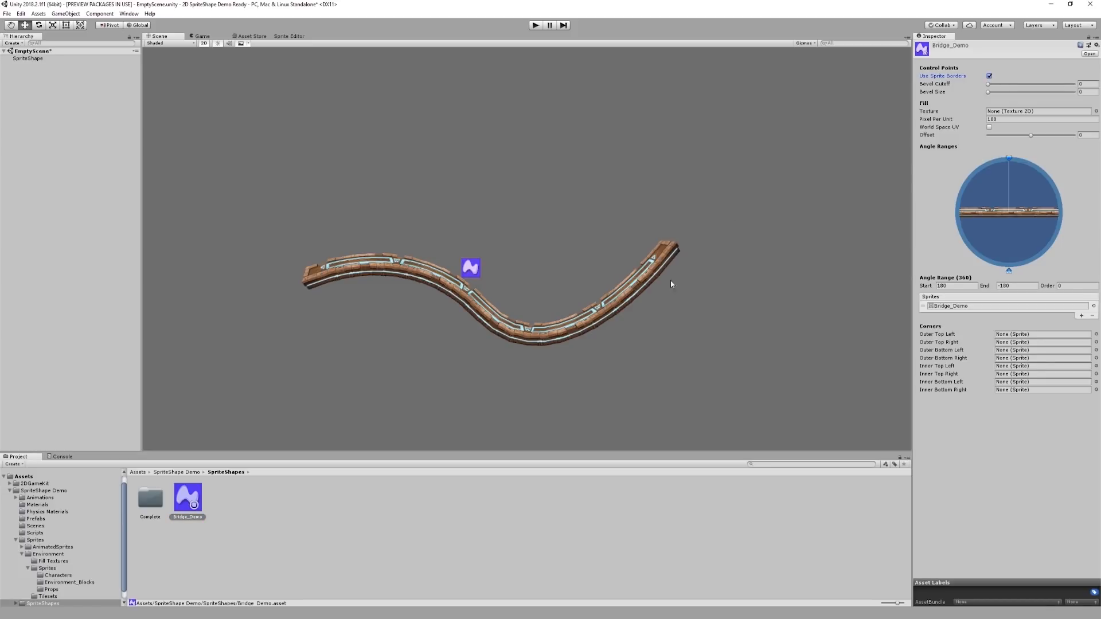
{"action": "mouse_move", "coordinate": [736, 366]}
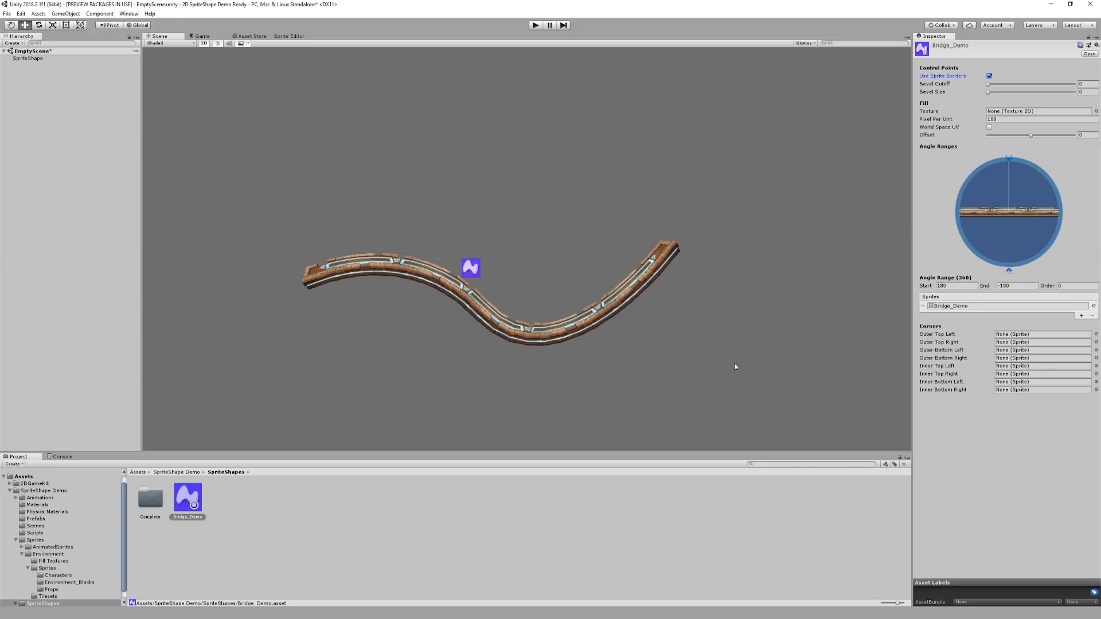
{"action": "mouse_move", "coordinate": [710, 318]}
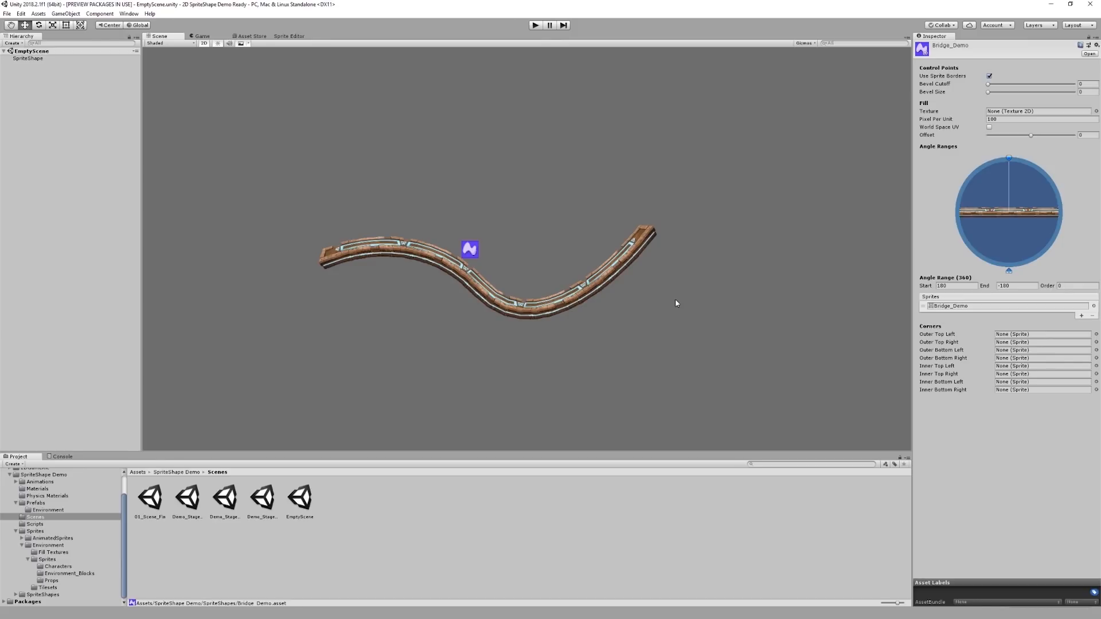
{"action": "mouse_move", "coordinate": [671, 284]}
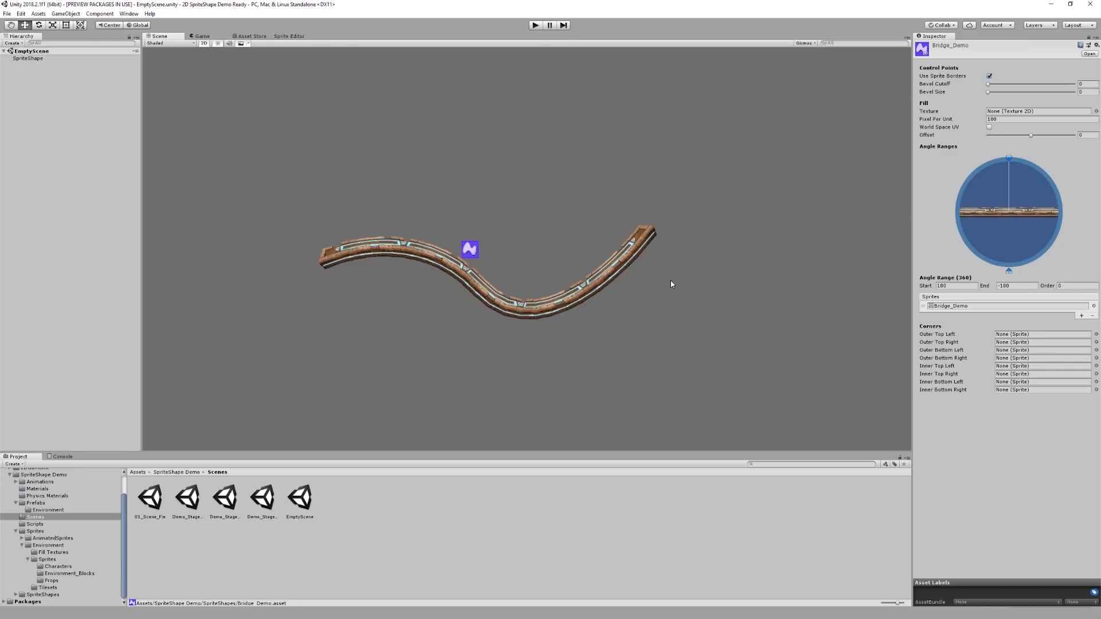
{"action": "mouse_move", "coordinate": [635, 353]}
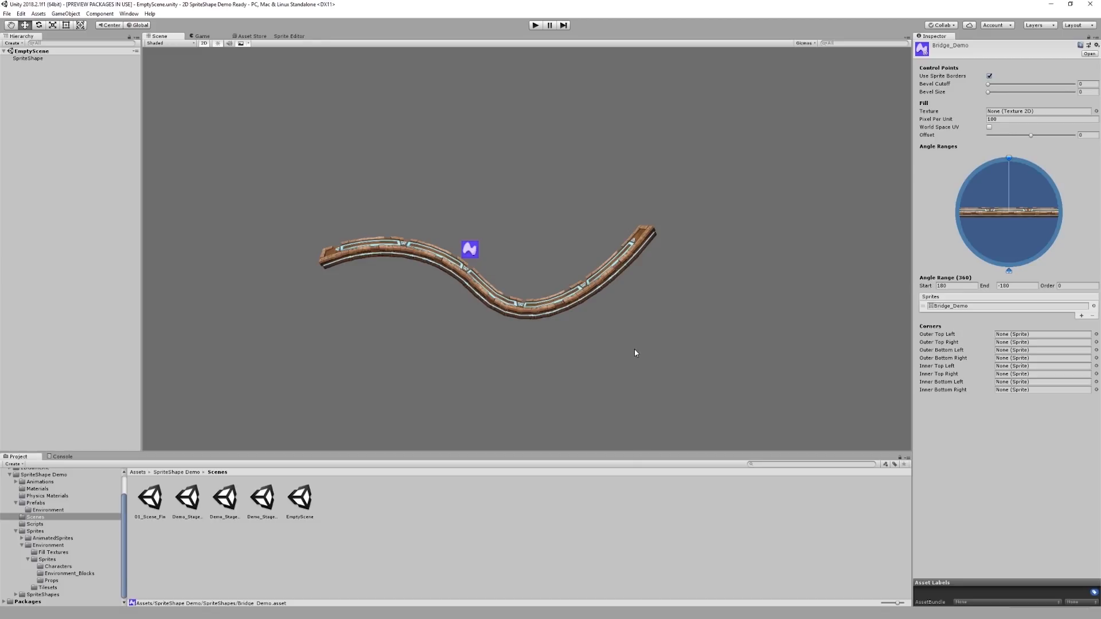
Create a Sprite Shape object in the Hierarchy using the Bridge_Demo profile
{"action": "double_click", "coordinate": [187, 496]}
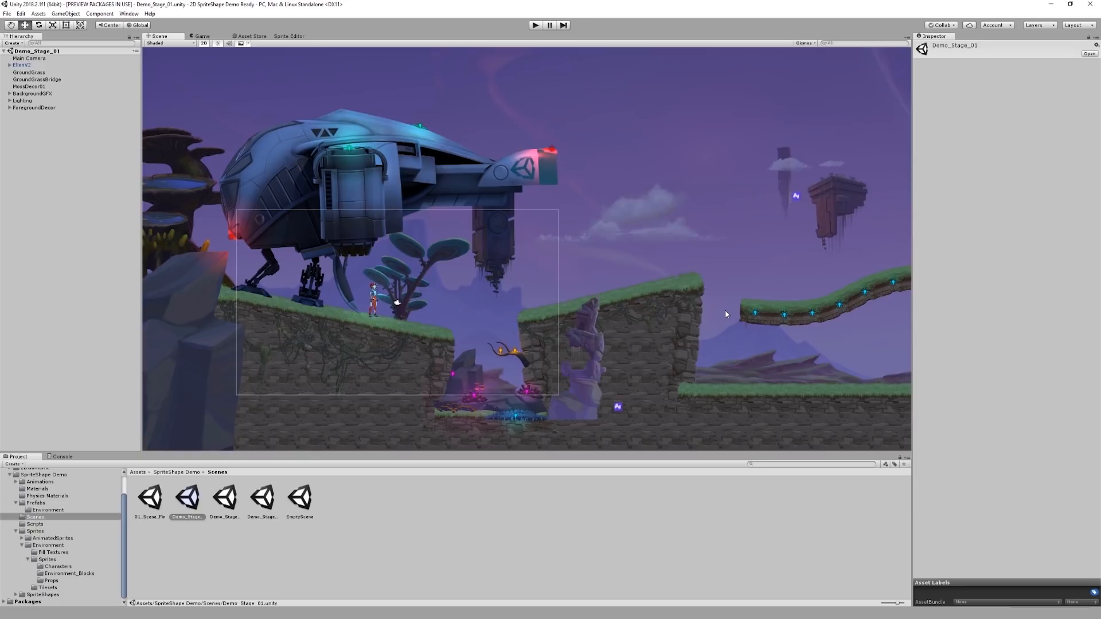
{"action": "mouse_move", "coordinate": [681, 343]}
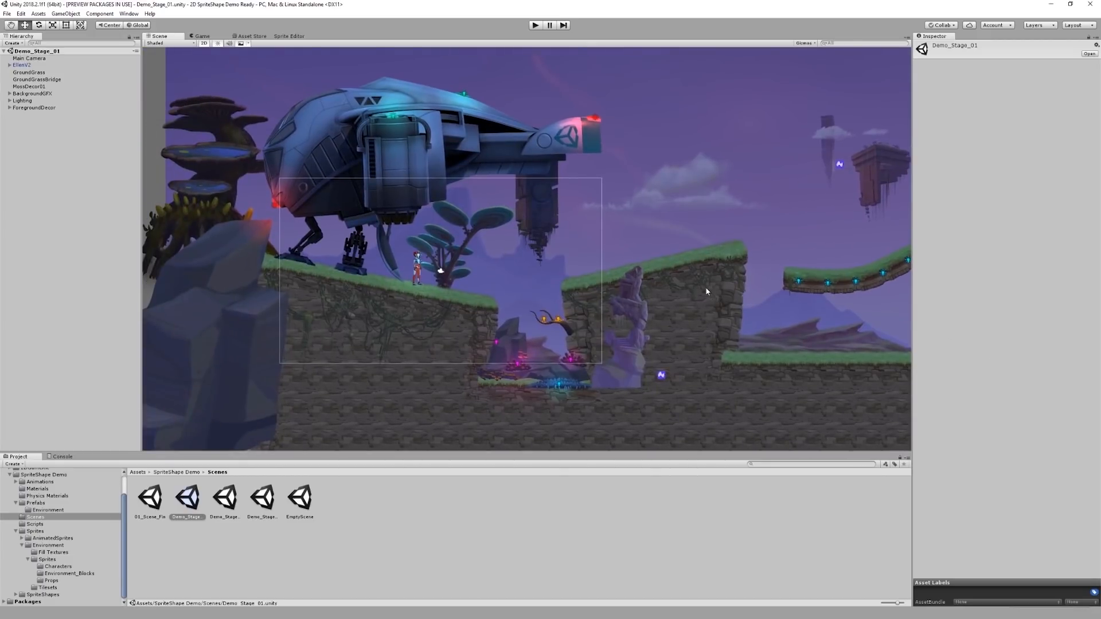
{"action": "left_click", "coordinate": [29, 87]}
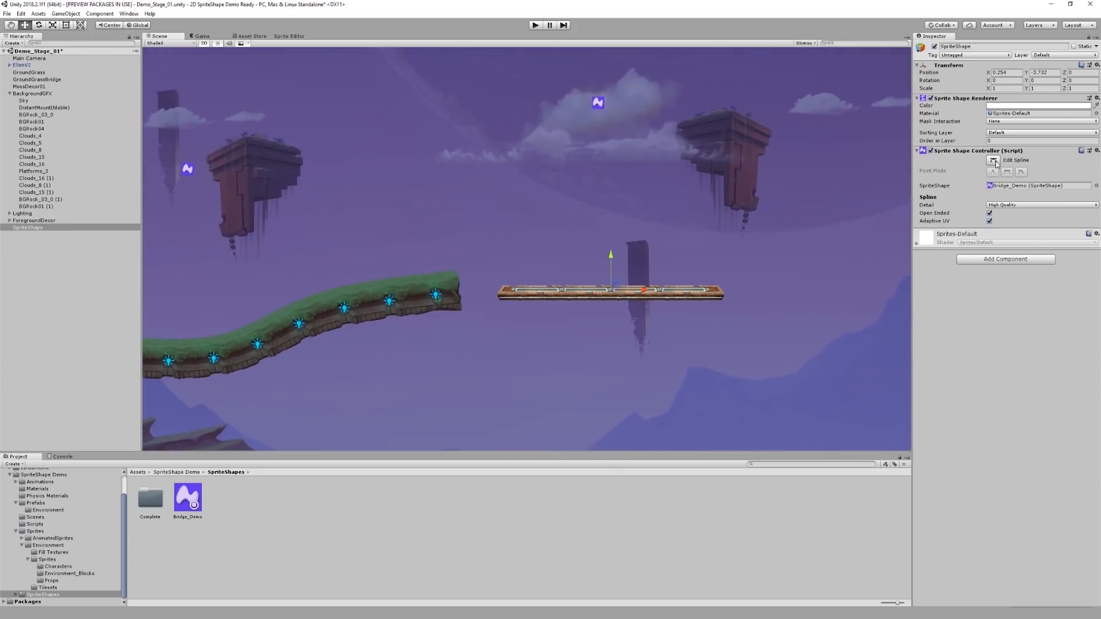
Curve the new bridge with extra spline points and set its material to Sprites-Lit
{"action": "left_click", "coordinate": [992, 160]}
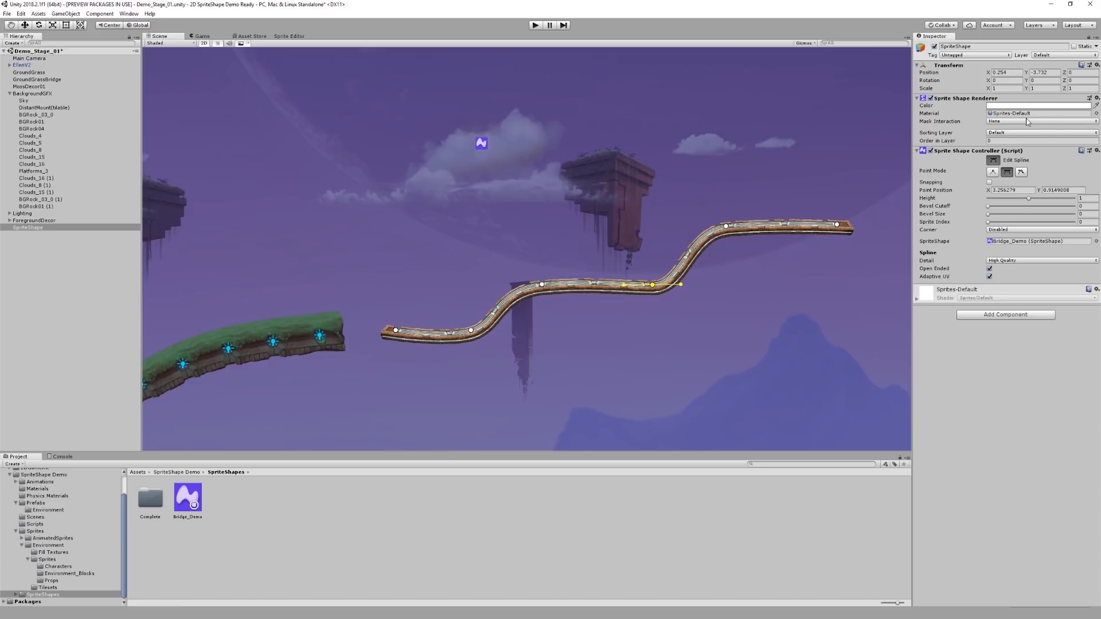
{"action": "left_click", "coordinate": [1095, 113]}
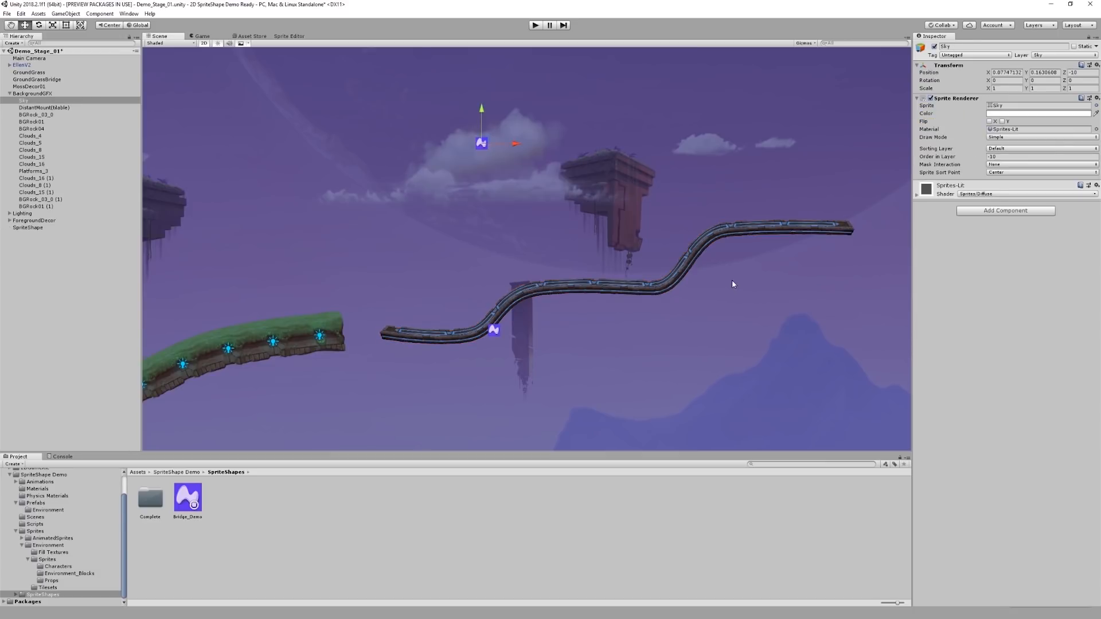
{"action": "mouse_move", "coordinate": [677, 278]}
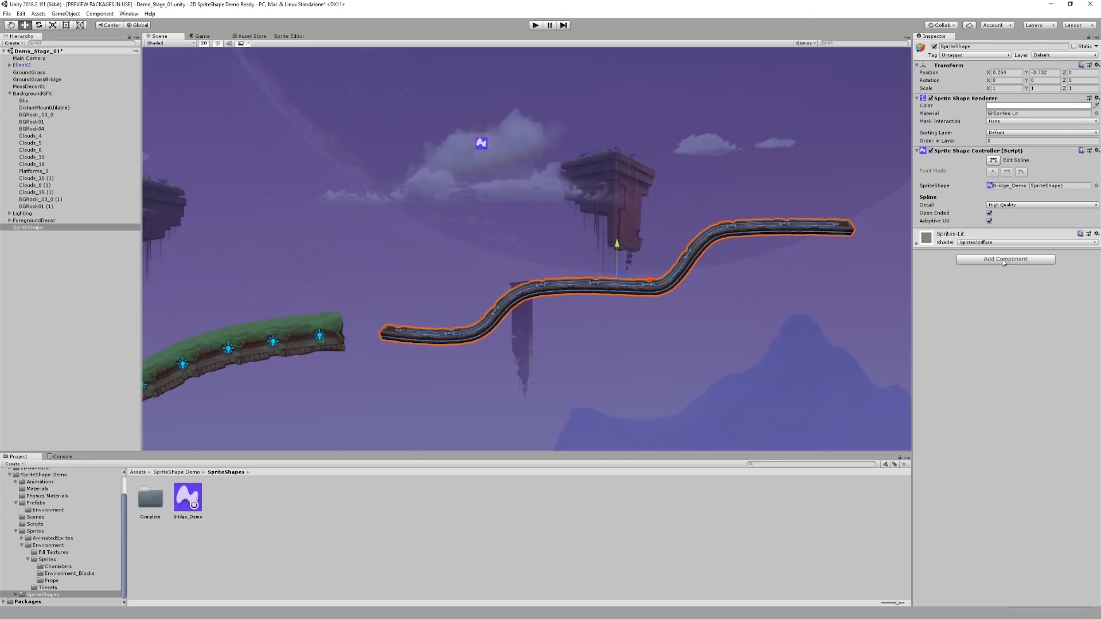
Add an Edge Collider 2D to the bridge and enable Update Collider
{"action": "type", "text": "node"}
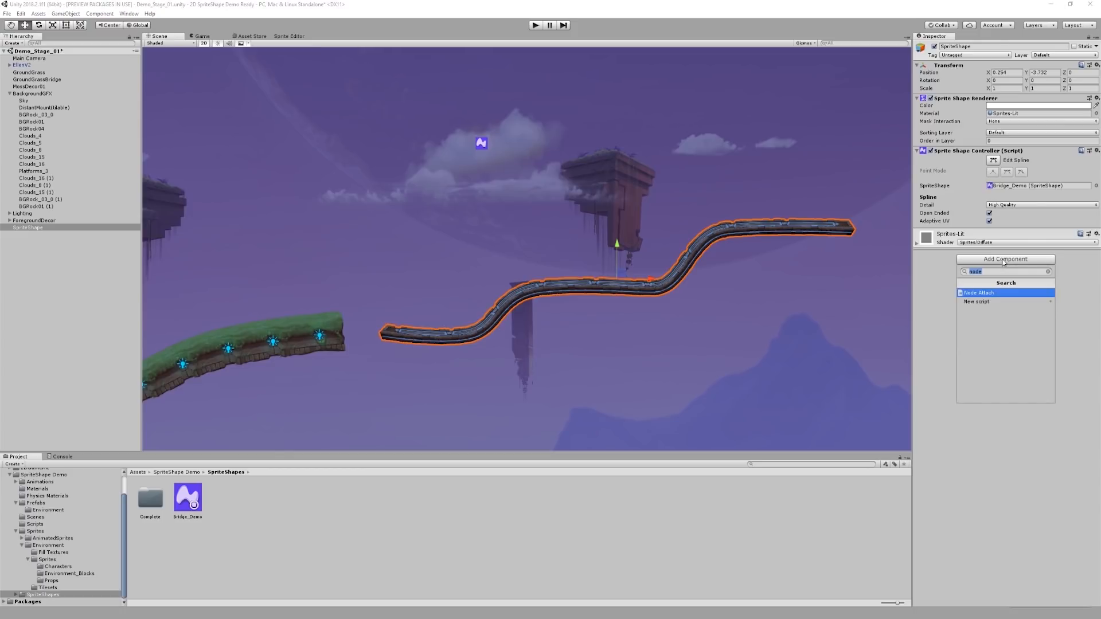
{"action": "type", "text": "2d"}
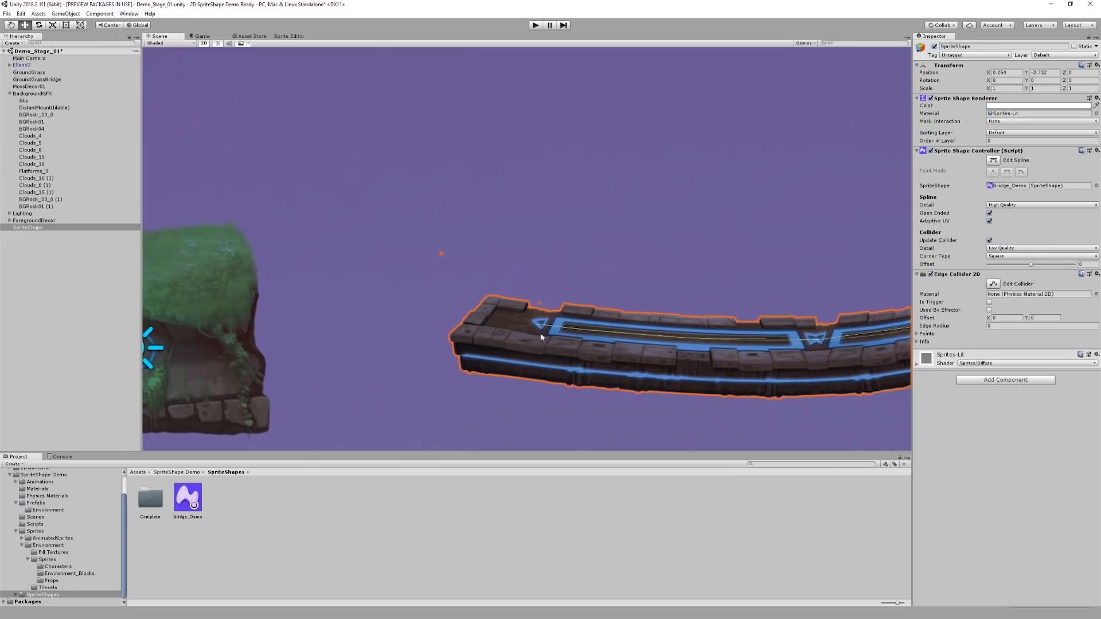
{"action": "mouse_move", "coordinate": [514, 370]}
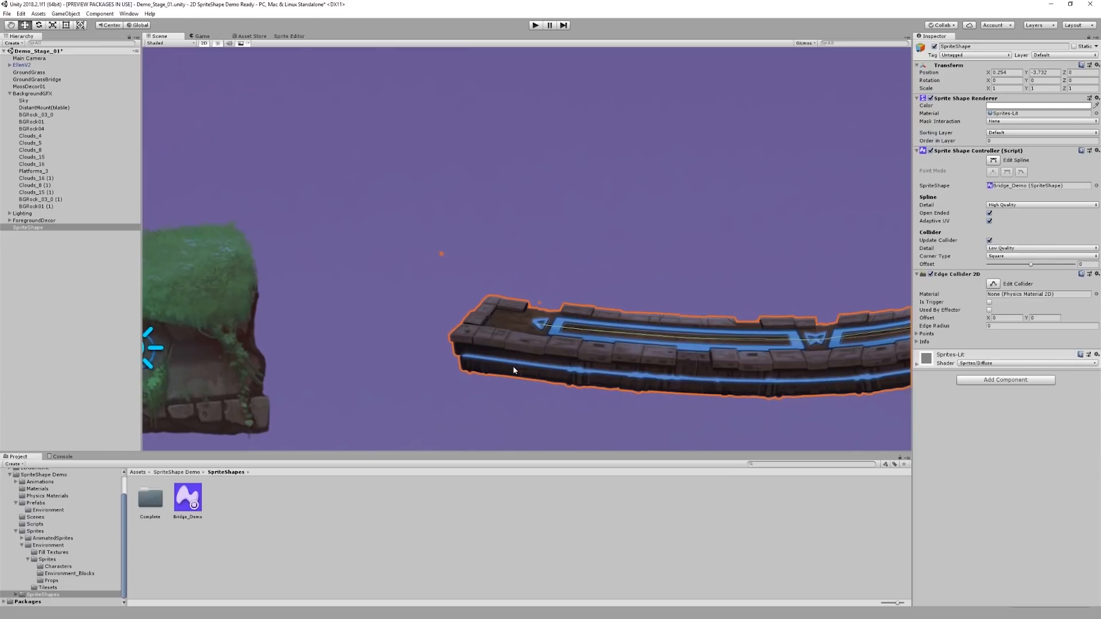
{"action": "mouse_move", "coordinate": [523, 362]}
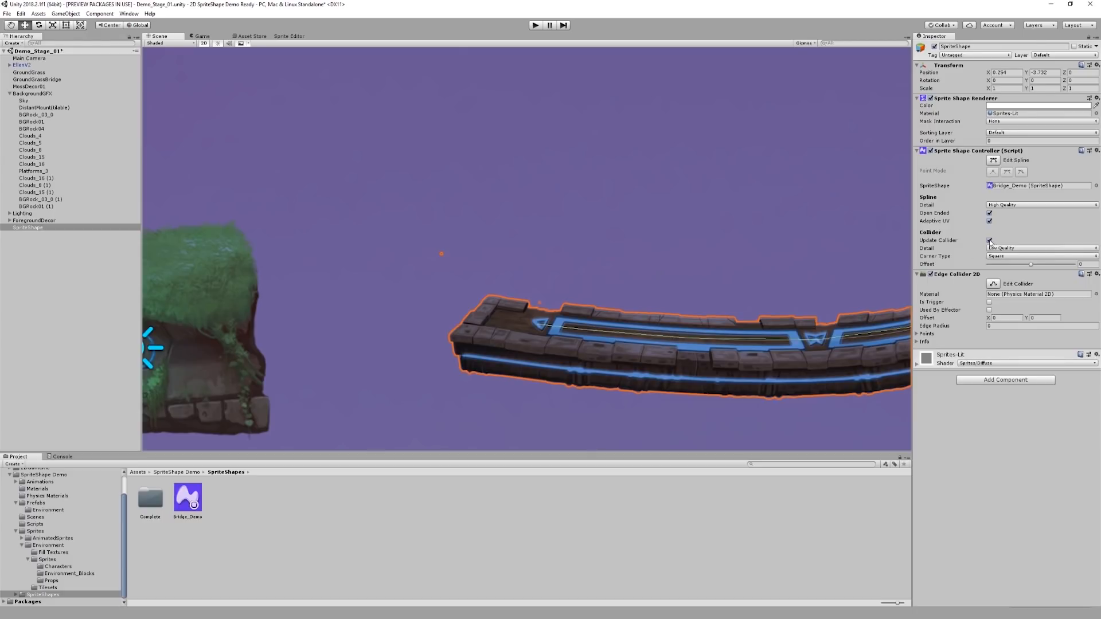
{"action": "left_click", "coordinate": [991, 240]}
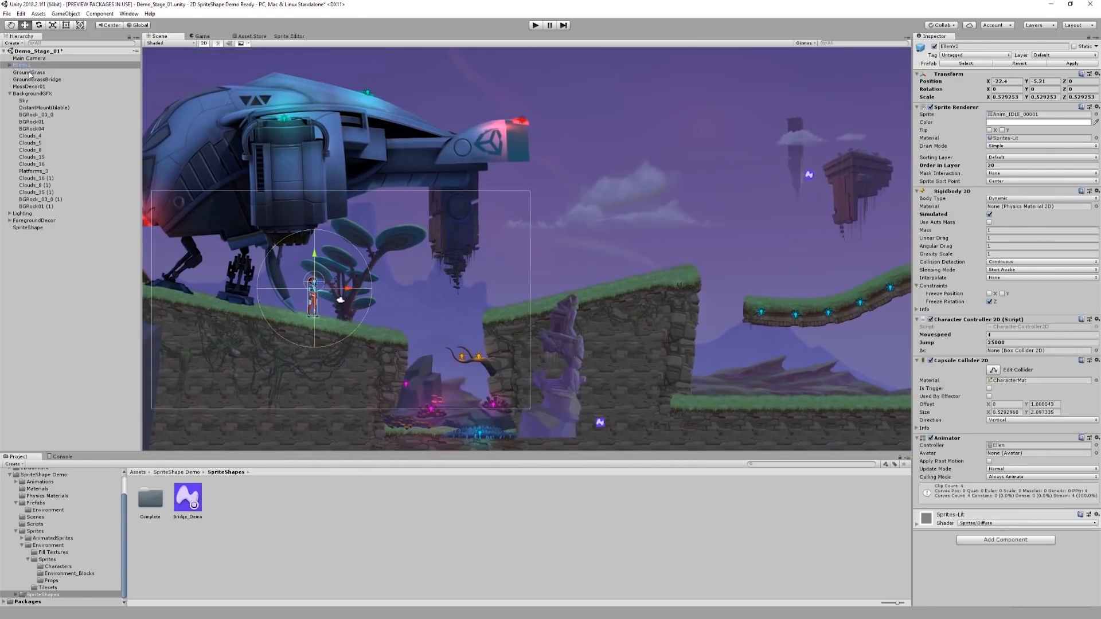
Select Main Camera, play-test and stop the level, then select the Bridge_Demo asset
{"action": "left_click", "coordinate": [29, 58]}
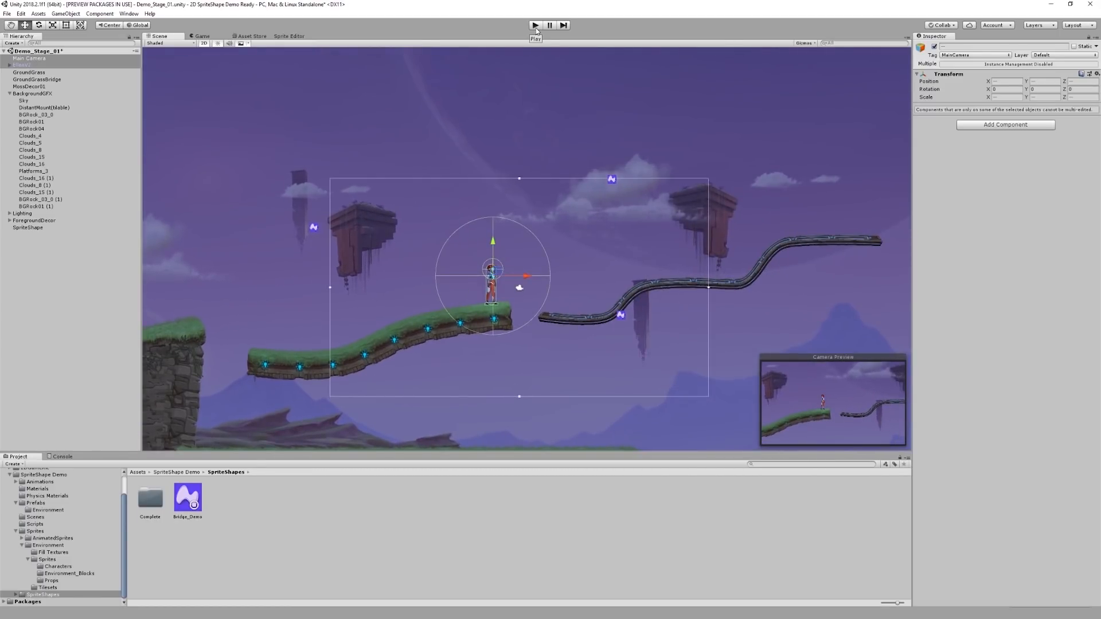
{"action": "left_click", "coordinate": [534, 25]}
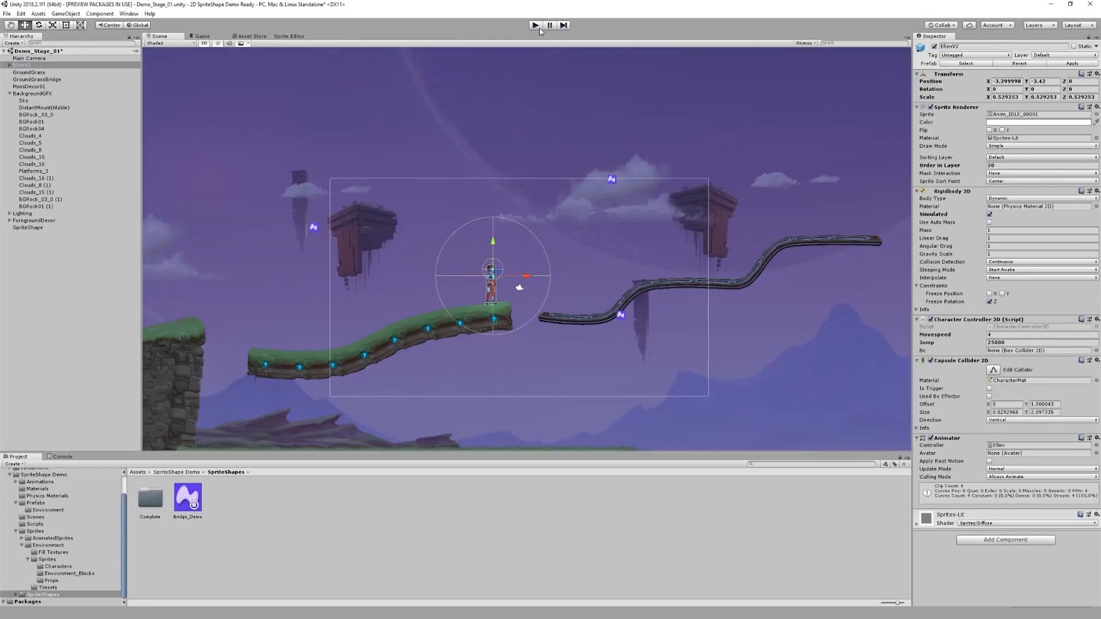
{"action": "left_click", "coordinate": [187, 498]}
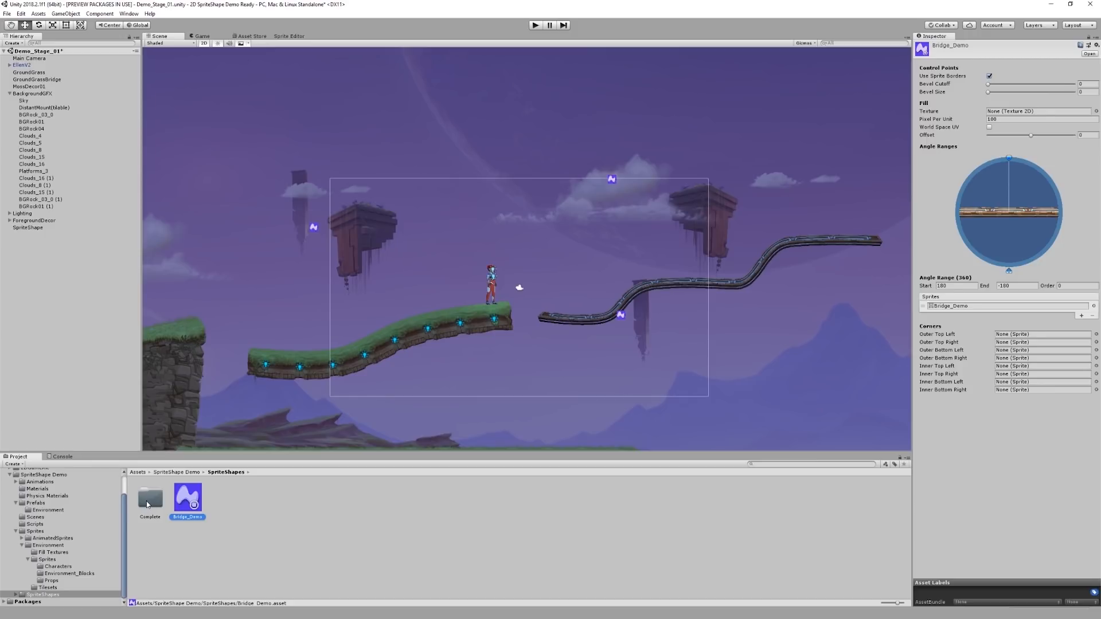
Create a MossShape sprite shape from the Complete folder with Sprites-Lit material
{"action": "double_click", "coordinate": [150, 498]}
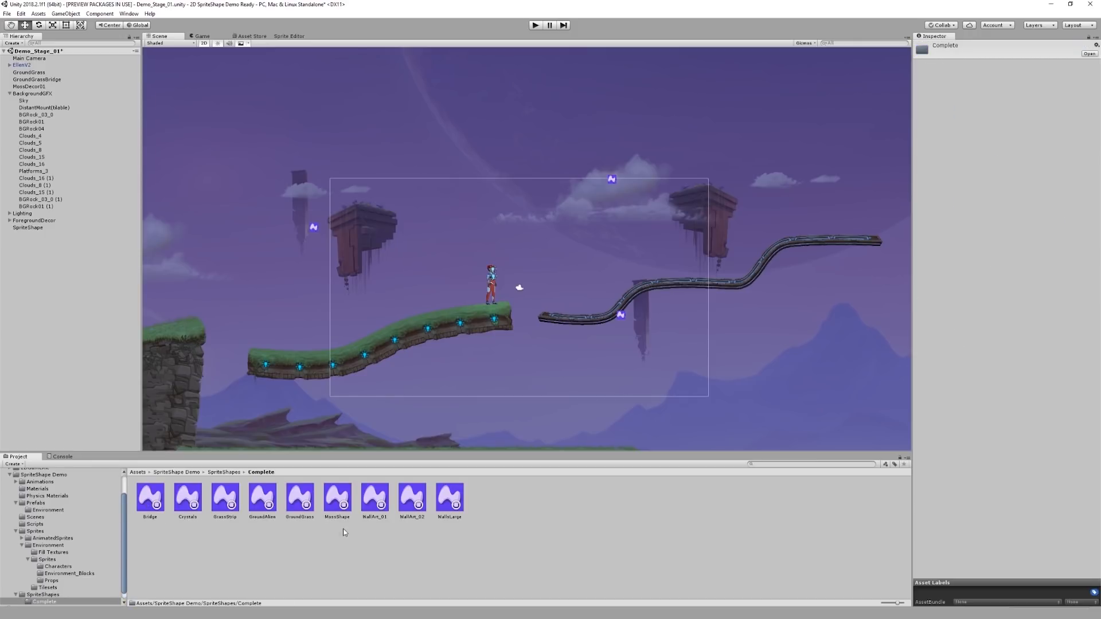
{"action": "left_click", "coordinate": [336, 500]}
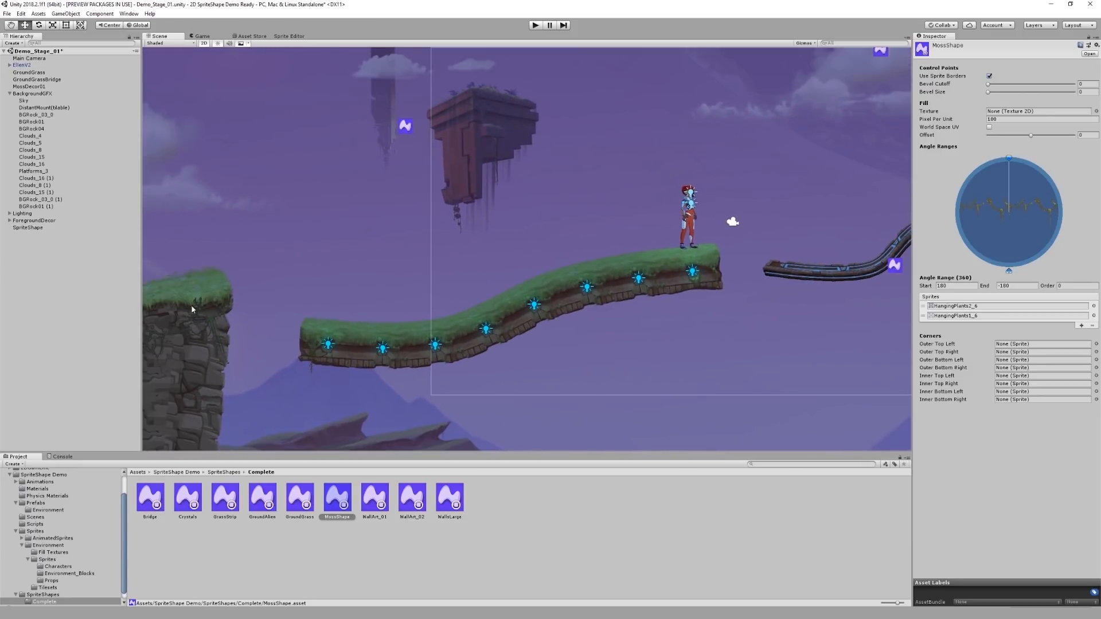
{"action": "right_click", "coordinate": [191, 309]}
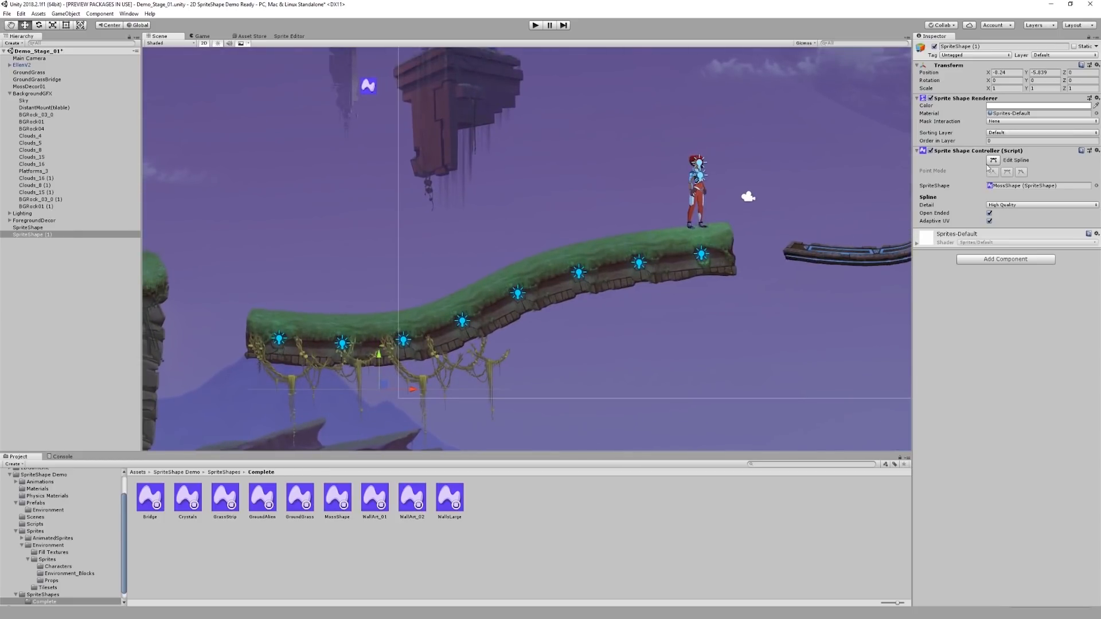
{"action": "left_click", "coordinate": [1014, 160]}
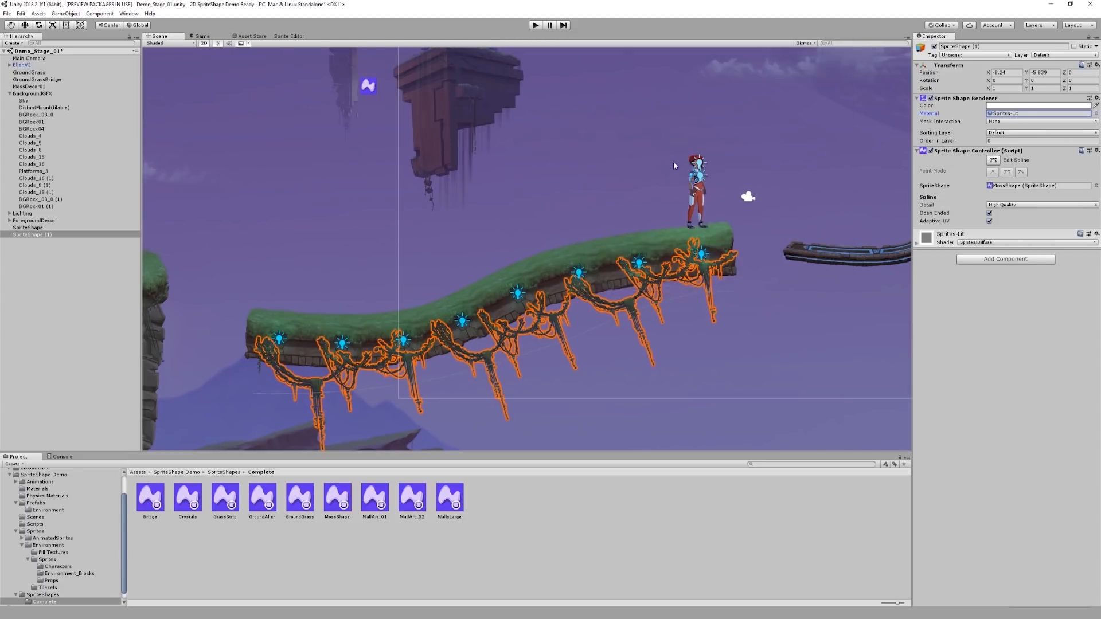
Set selected moss spline points to Sprite Index 1 and review MossShape's sprite list
{"action": "left_click", "coordinate": [1014, 159]}
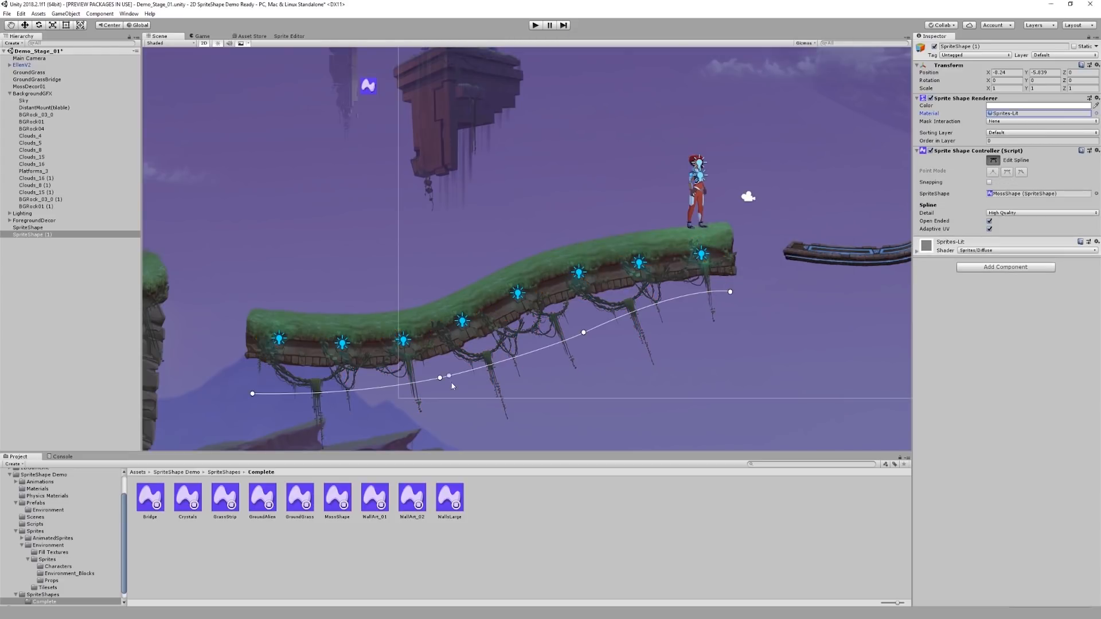
{"action": "left_click", "coordinate": [440, 378]}
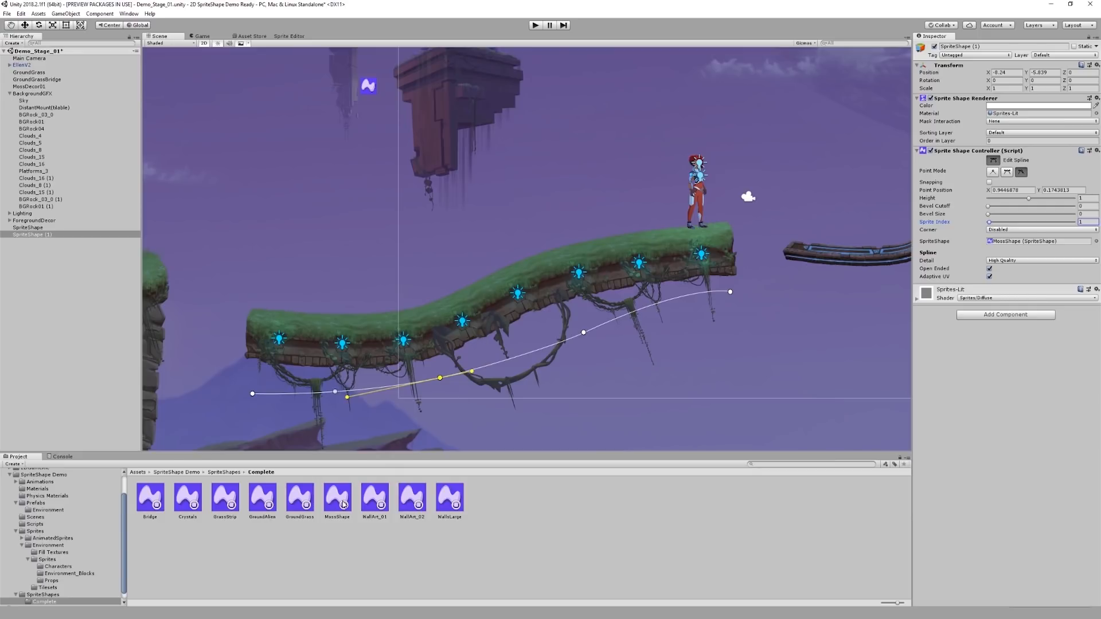
{"action": "left_click", "coordinate": [337, 499]}
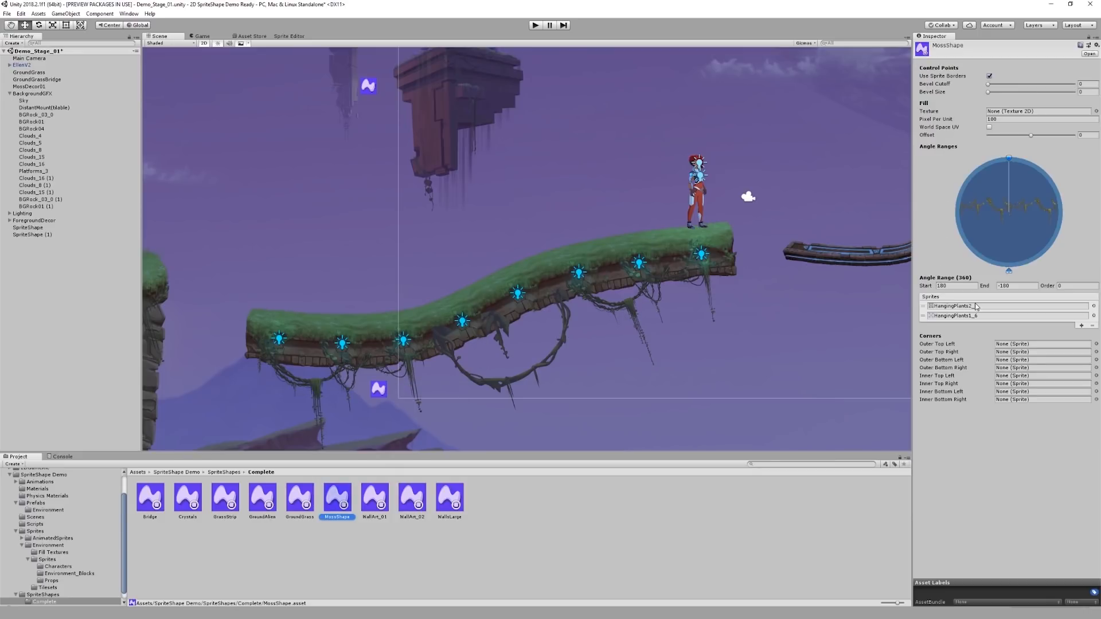